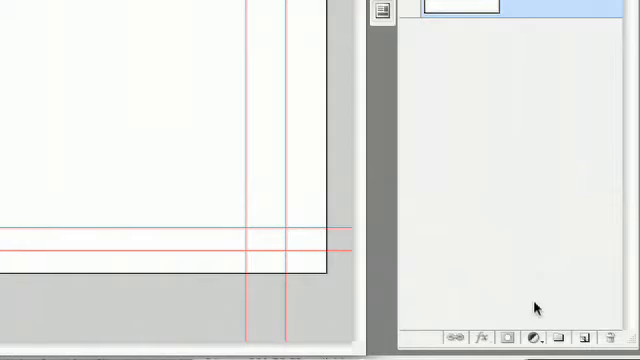
Add a Gradient fill layer over the blank document and bring up its Gradient Editor
{"action": "left_click", "coordinate": [533, 337]}
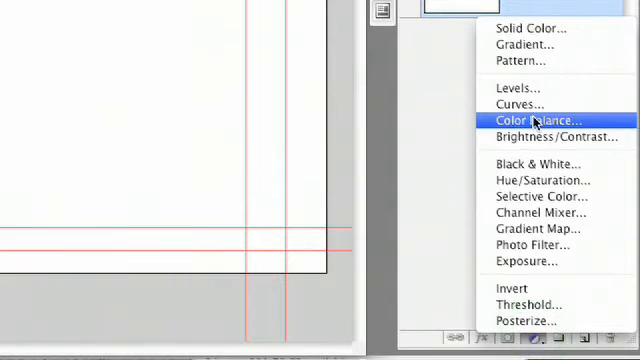
{"action": "left_click", "coordinate": [523, 44]}
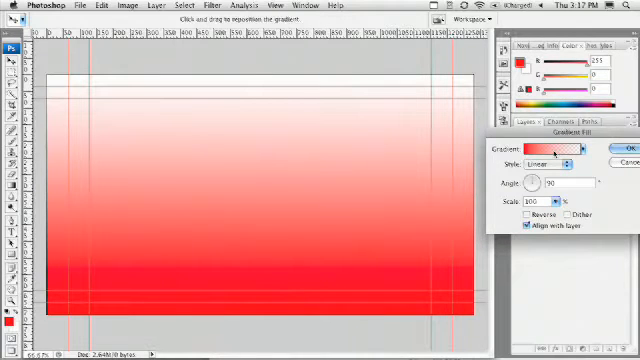
{"action": "left_click", "coordinate": [565, 148]}
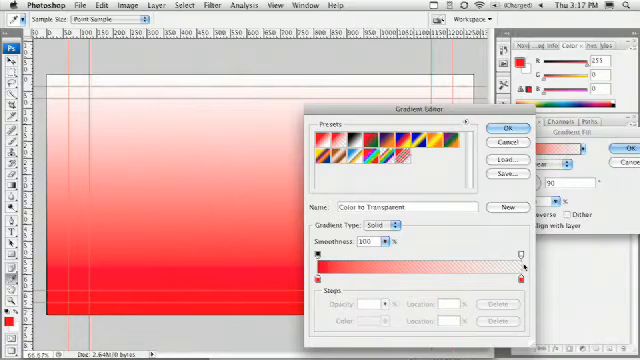
Change the gradient's end stop from transparent to a very dark red, keeping bright red at the start
{"action": "left_click", "coordinate": [520, 280]}
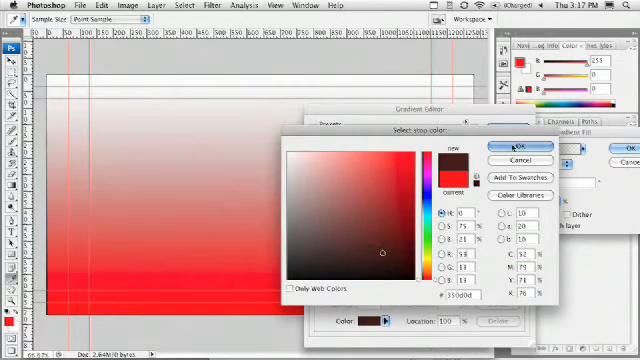
{"action": "left_click", "coordinate": [475, 147]}
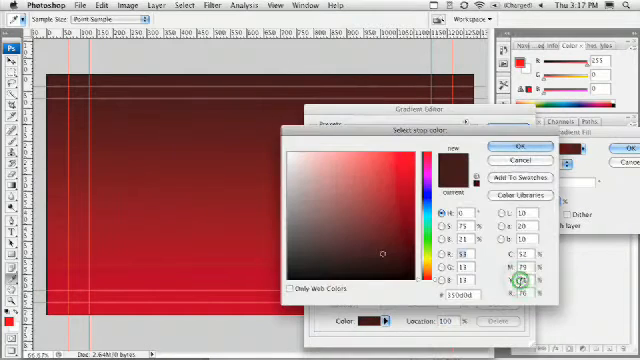
{"action": "left_click", "coordinate": [389, 262]}
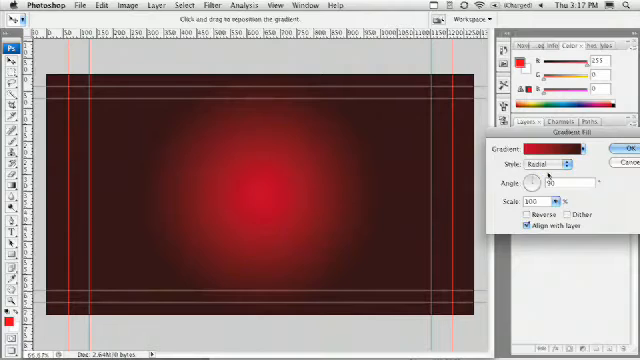
Make the fill a Radial red spotlight, reposition it on the canvas, adjust its angle and apply it
{"action": "left_click_drag", "start_coordinate": [537, 183], "coordinate": [542, 186]}
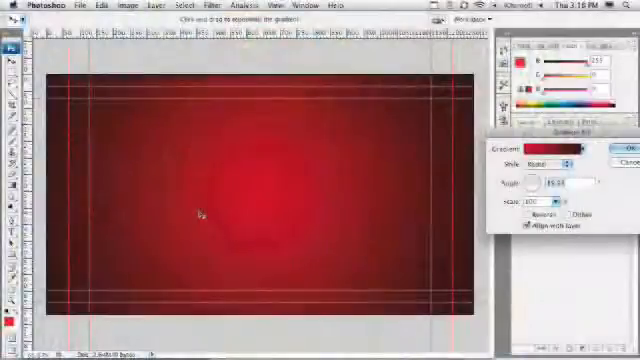
{"action": "left_click_drag", "start_coordinate": [205, 215], "coordinate": [250, 222]}
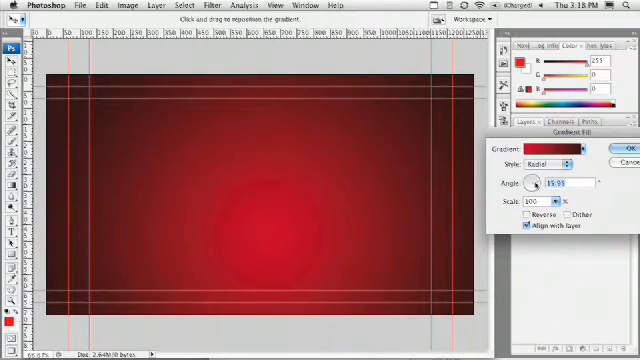
{"action": "left_click_drag", "start_coordinate": [551, 184], "coordinate": [555, 178]}
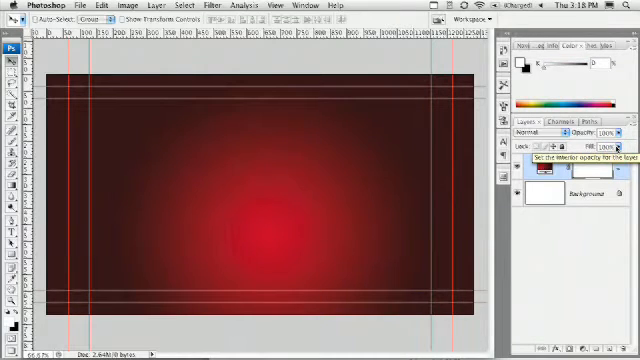
Place the Podcasting for a Cause logo file into the document over the red glow
{"action": "left_click", "coordinate": [69, 5]}
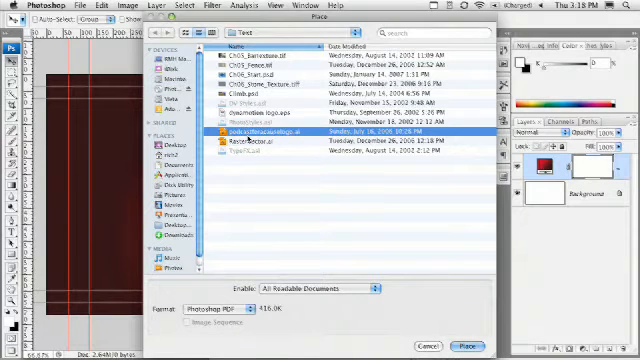
{"action": "left_click", "coordinate": [469, 345]}
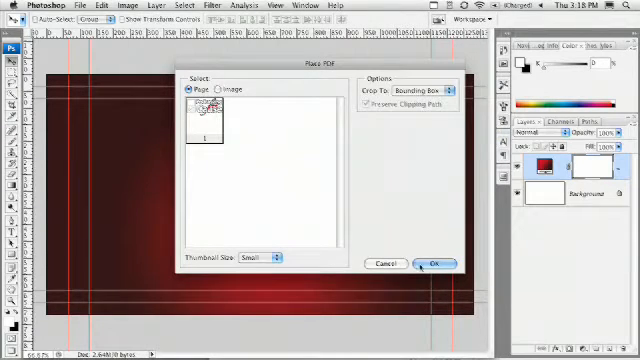
{"action": "left_click", "coordinate": [434, 264]}
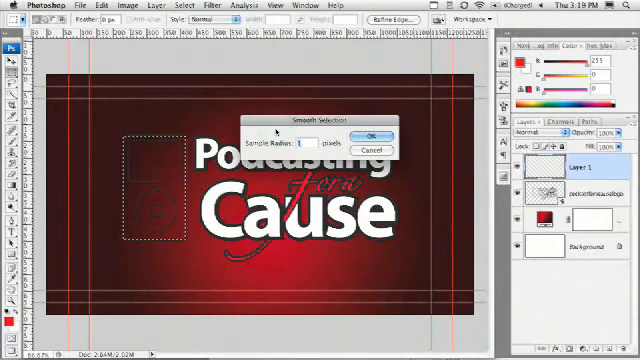
Smooth the iPod selection and fill it with White on its own layer beneath the logo
{"action": "left_click", "coordinate": [379, 135]}
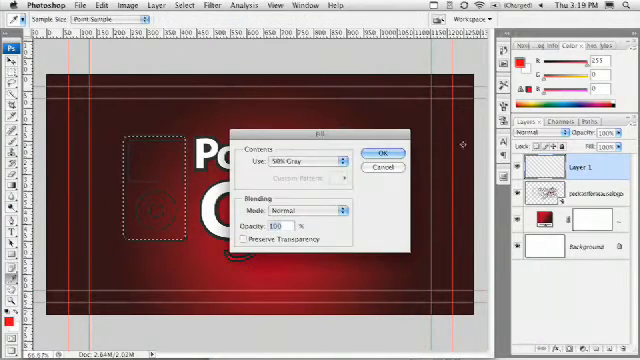
{"action": "left_click", "coordinate": [308, 163]}
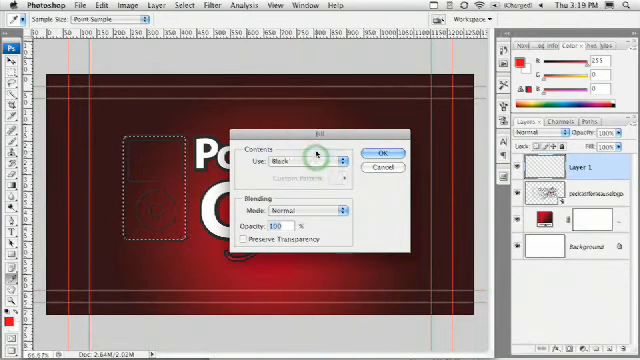
{"action": "left_click", "coordinate": [306, 162]}
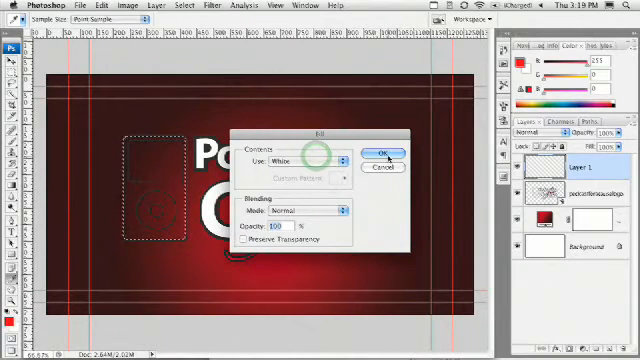
{"action": "left_click", "coordinate": [387, 152]}
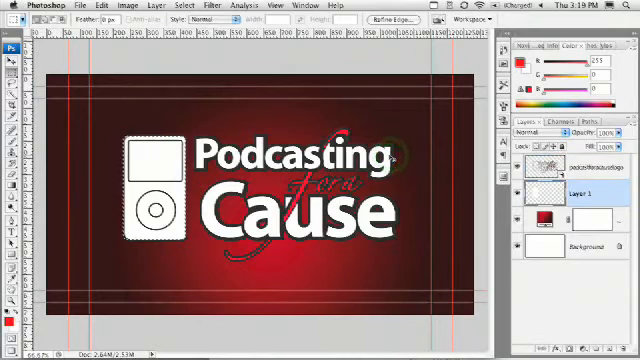